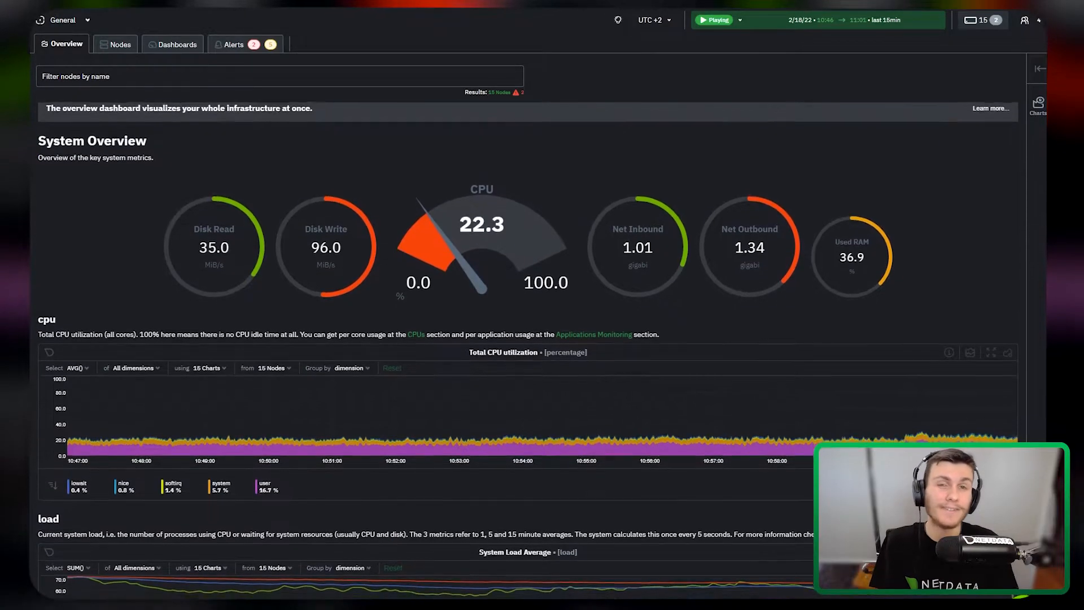
Step: Scroll through the Alerts category's top topics of the year down to the ram_available topic
scroll(down, 3)
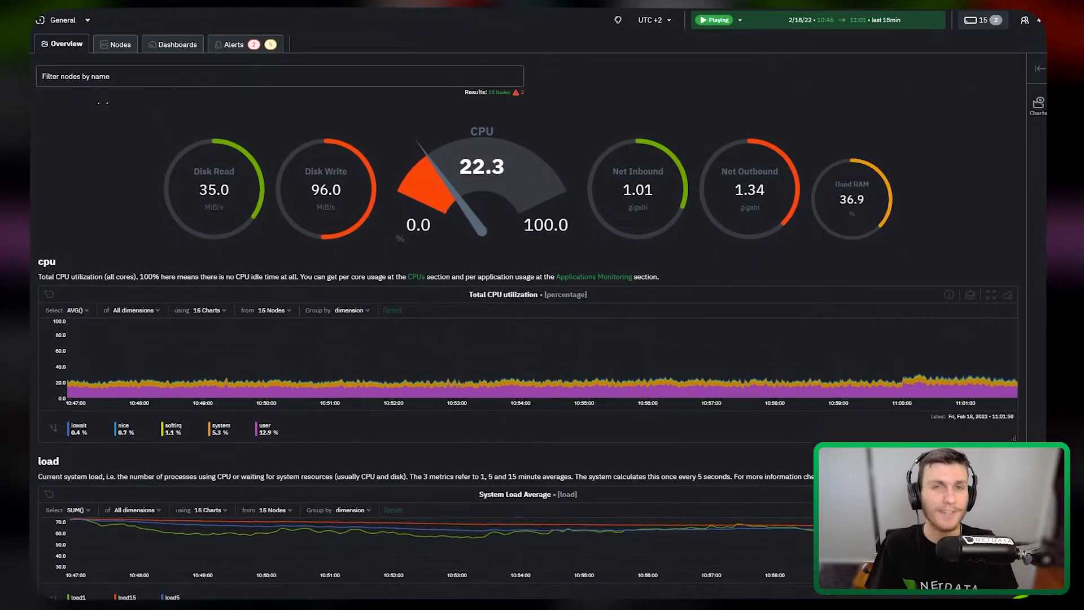
scroll(down, 3)
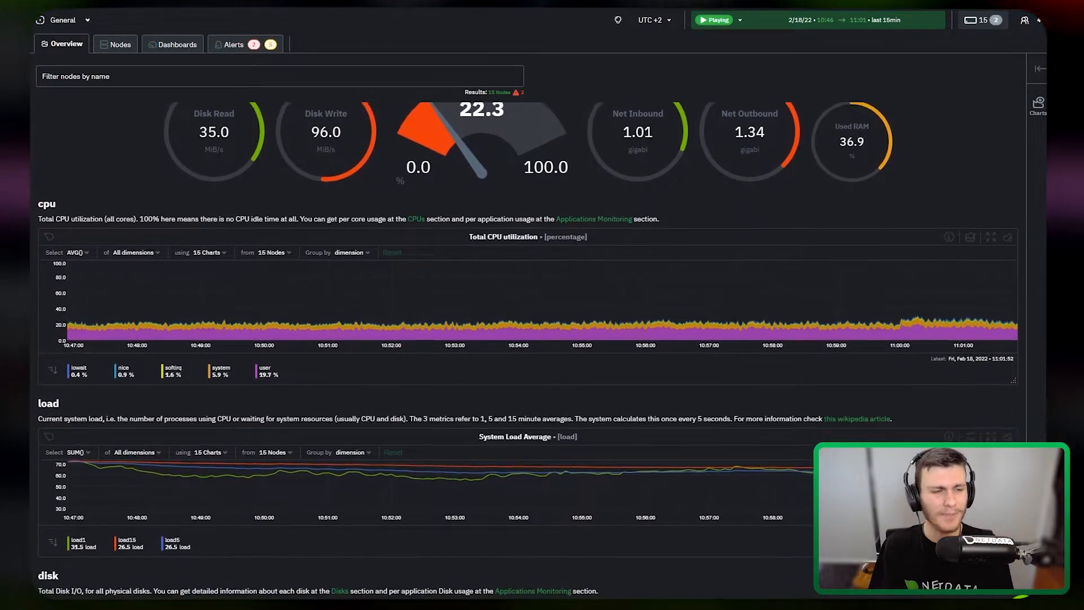
scroll(down, 3)
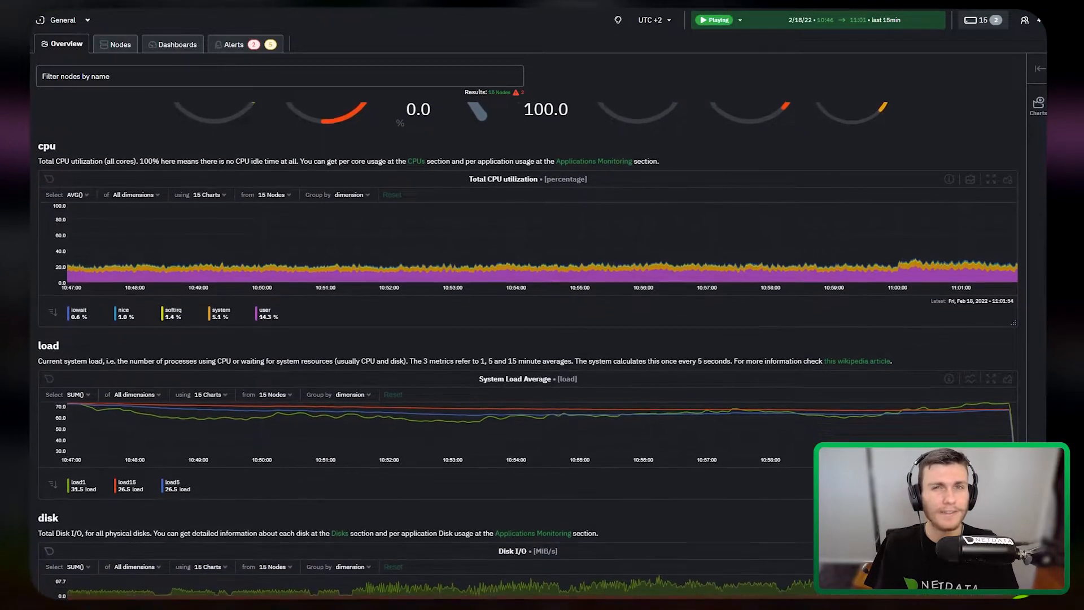
scroll(down, 3)
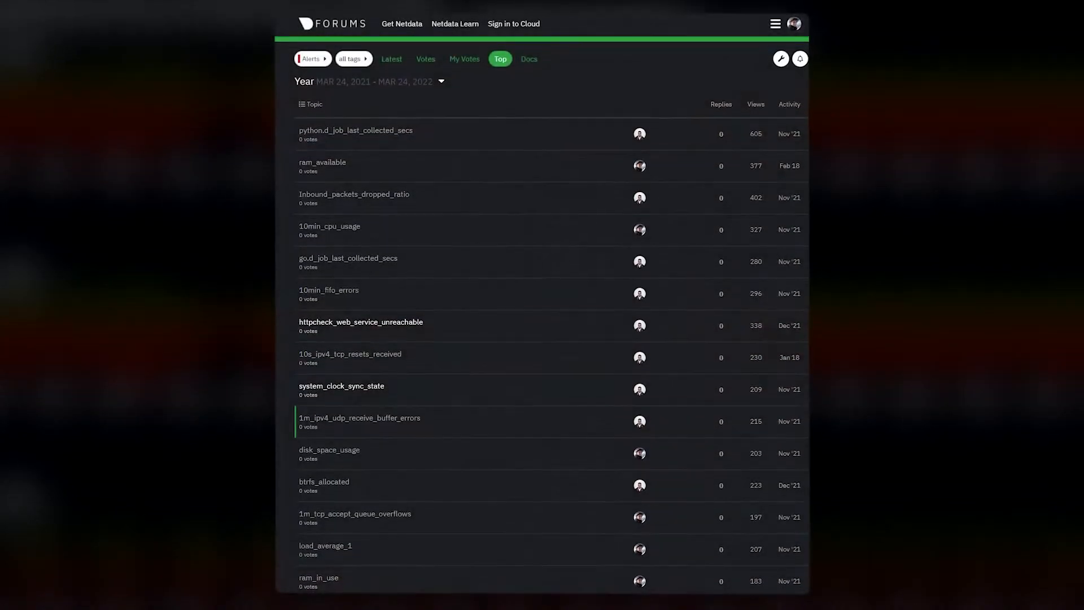
Step: Read through the ram_available alert guide topic explaining the alarm and its troubleshooting steps
click(322, 162)
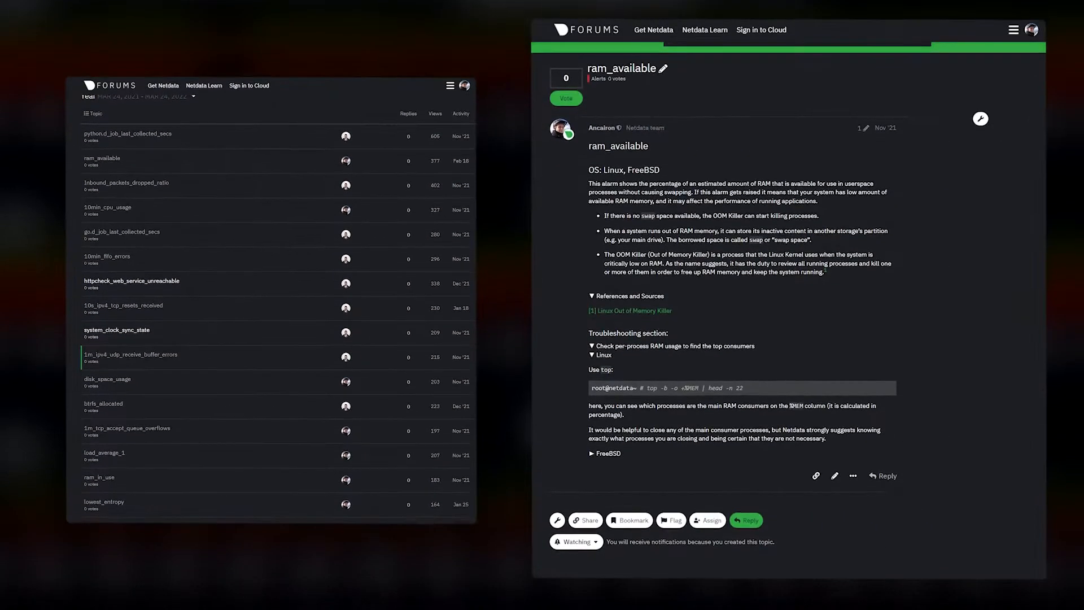
scroll(down, 3)
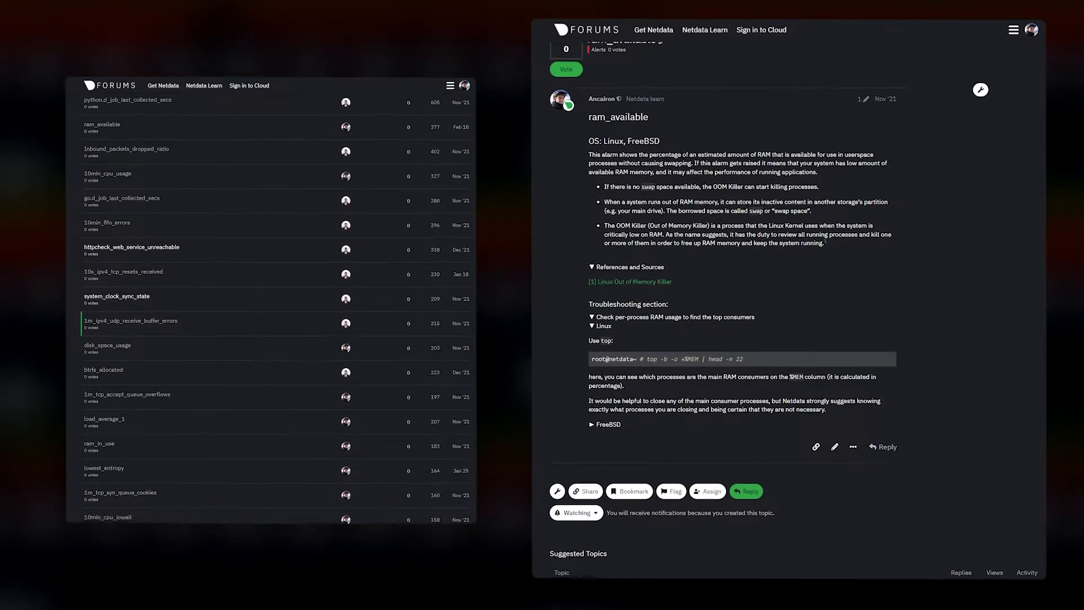
scroll(down, 3)
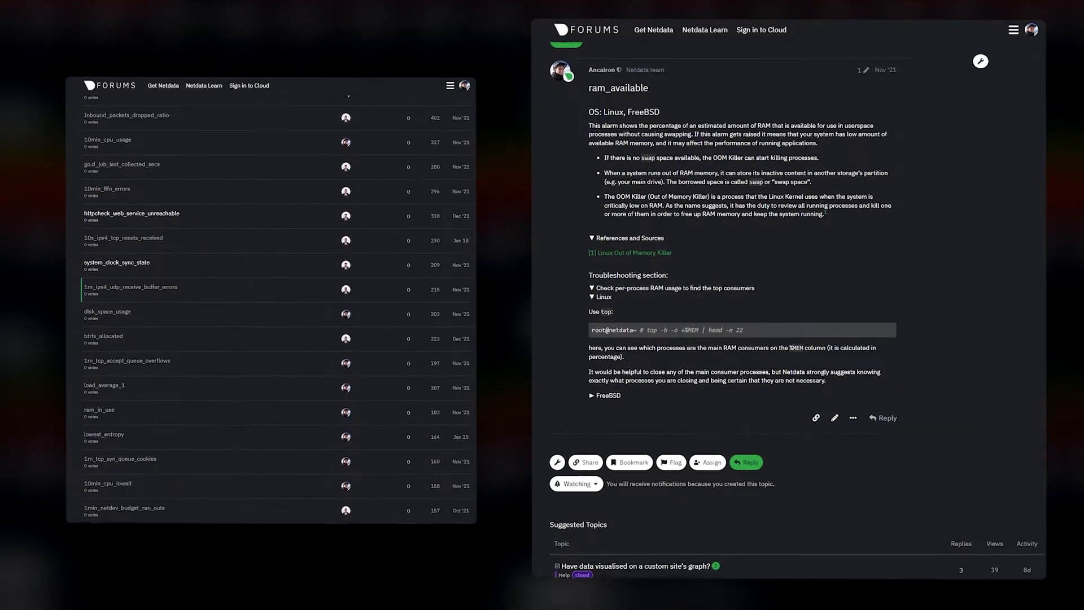
scroll(down, 3)
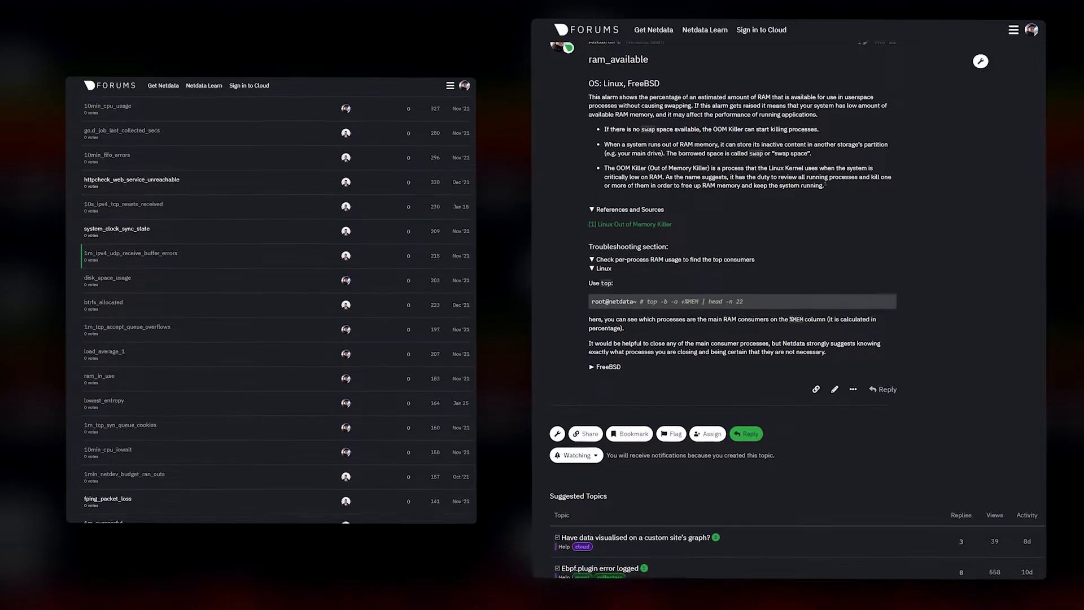
scroll(down, 3)
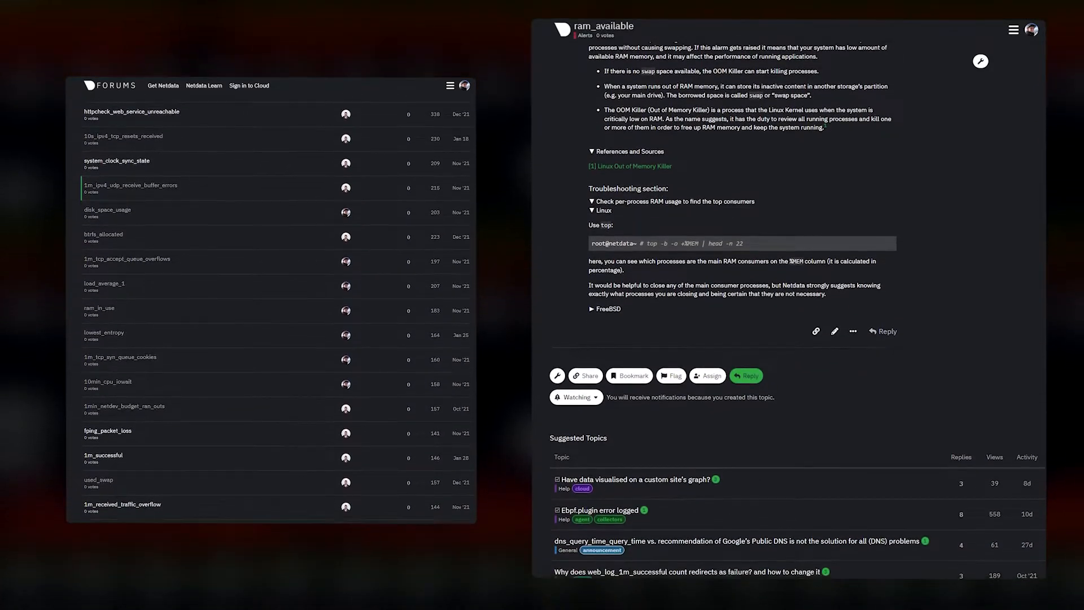
scroll(down, 3)
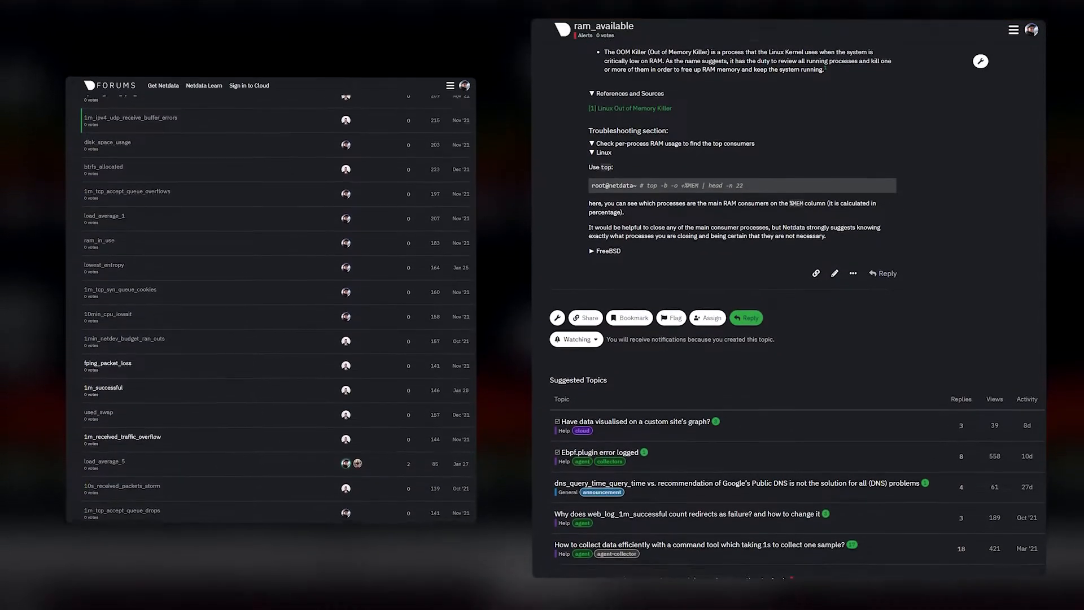
scroll(down, 3)
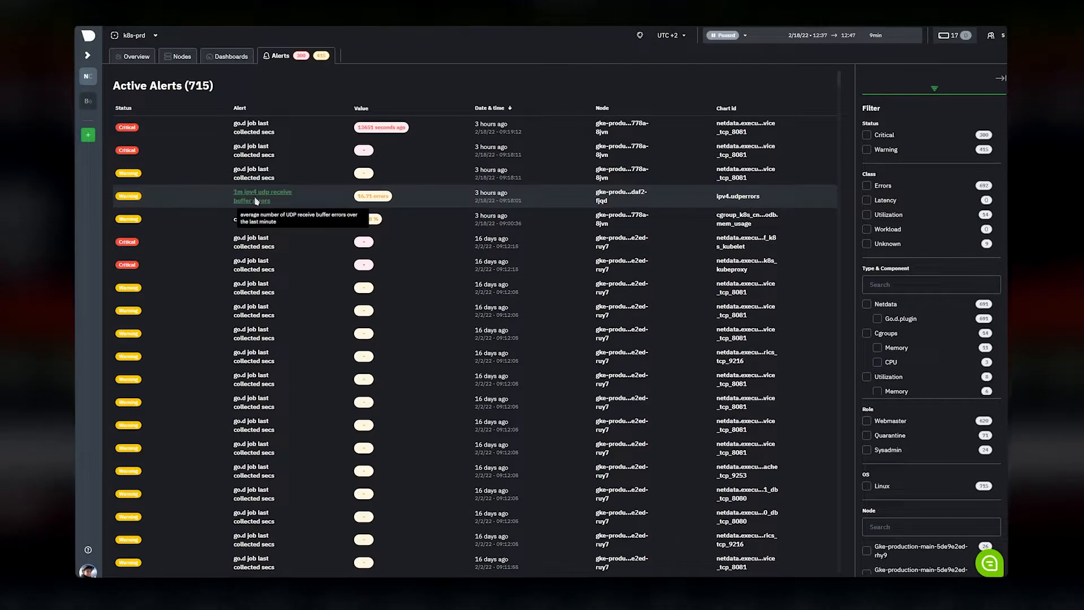
Step: View the 1m_ipv4_udp_receive_buffer_errors alert details and follow its Troubleshoot link
click(262, 195)
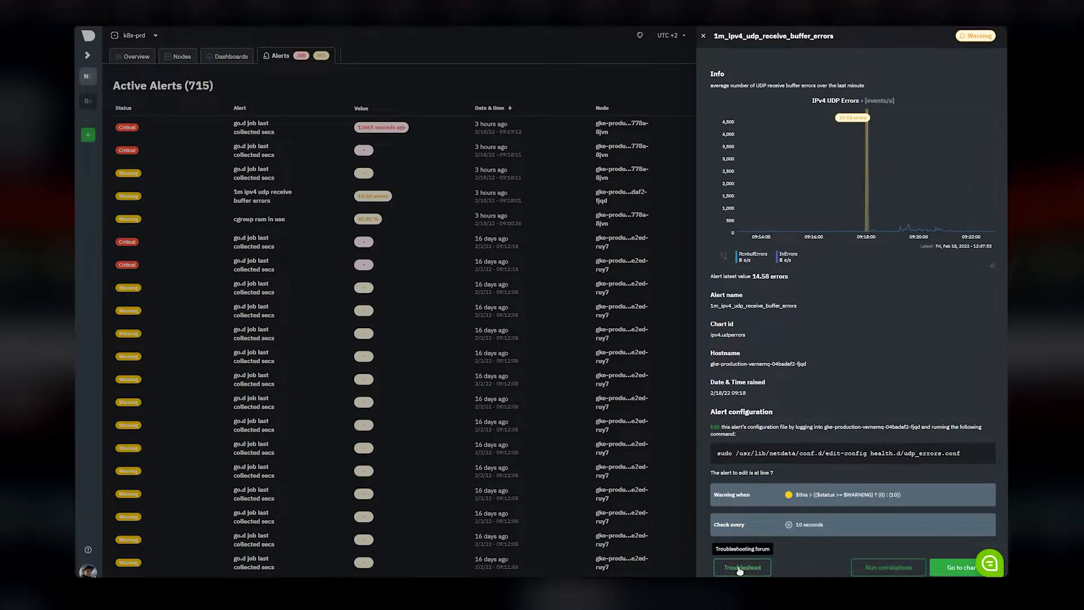
click(742, 567)
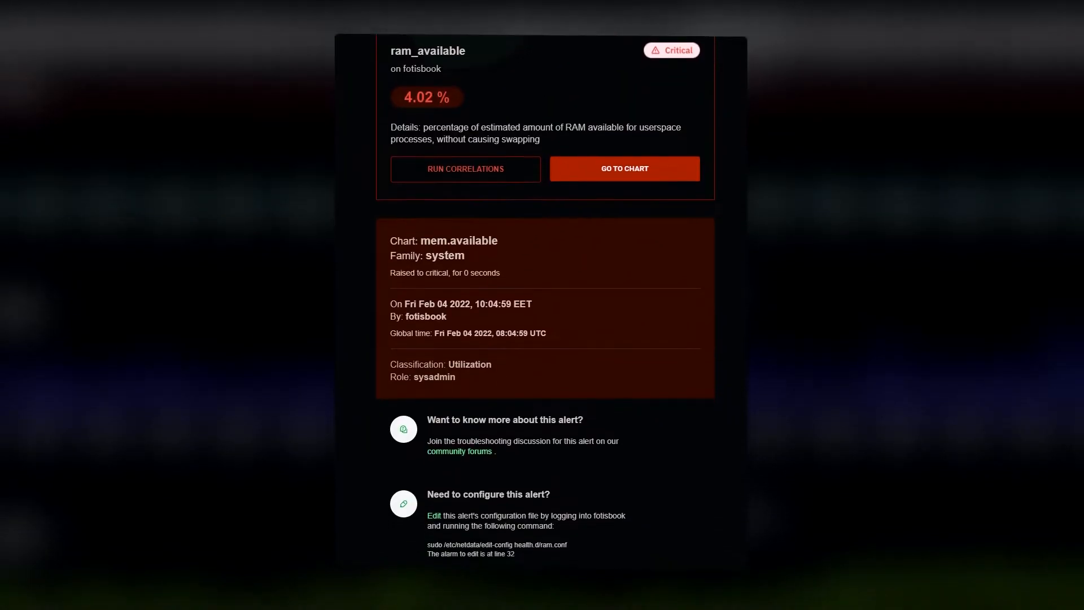
Step: Follow the notification's forum link and read through the ram_available guide post
click(460, 450)
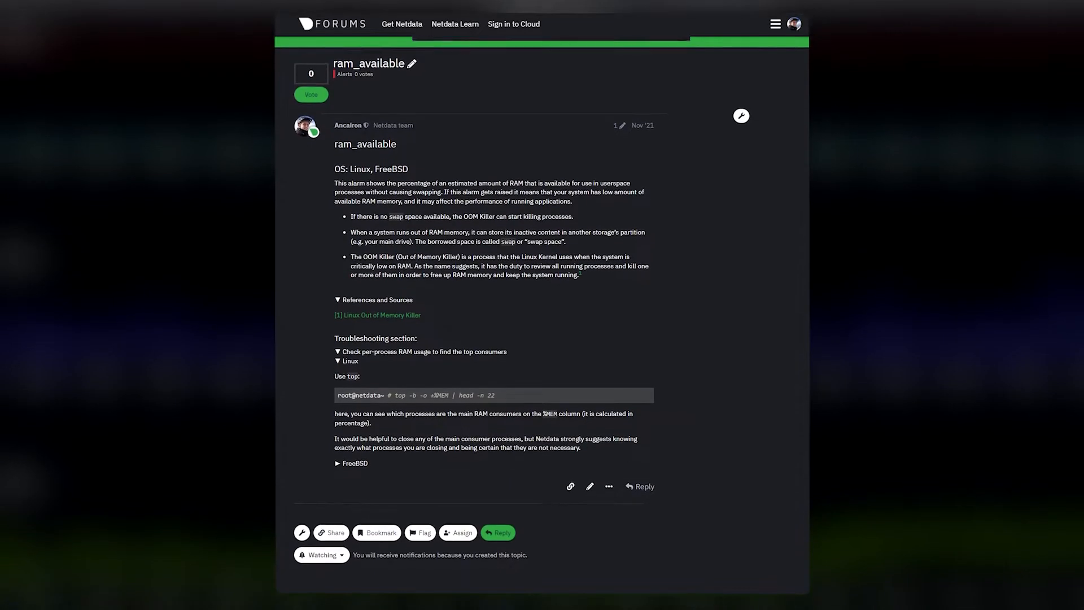
scroll(down, 3)
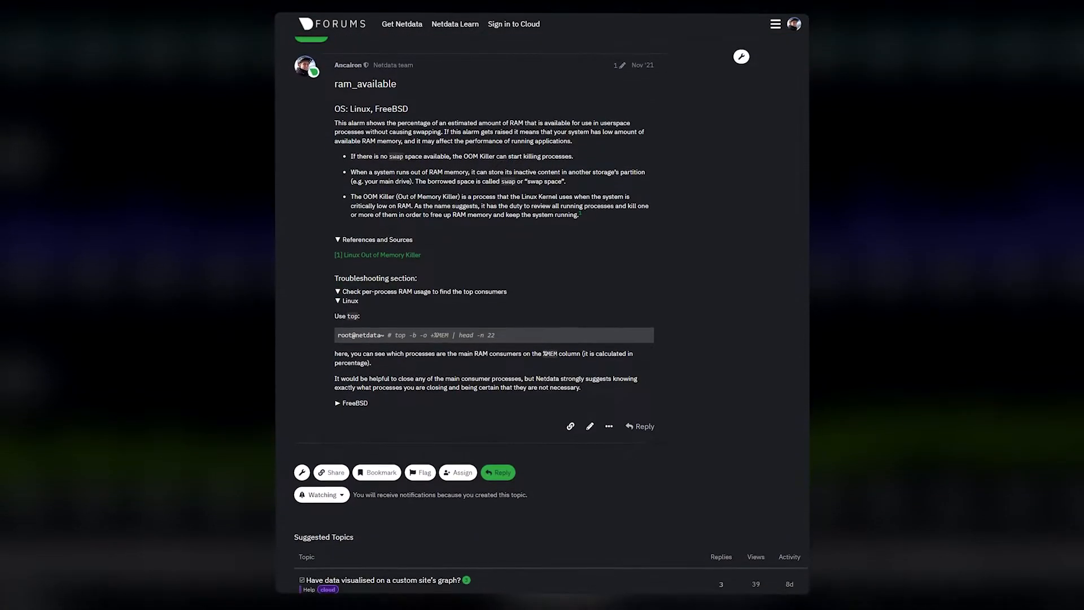
scroll(down, 3)
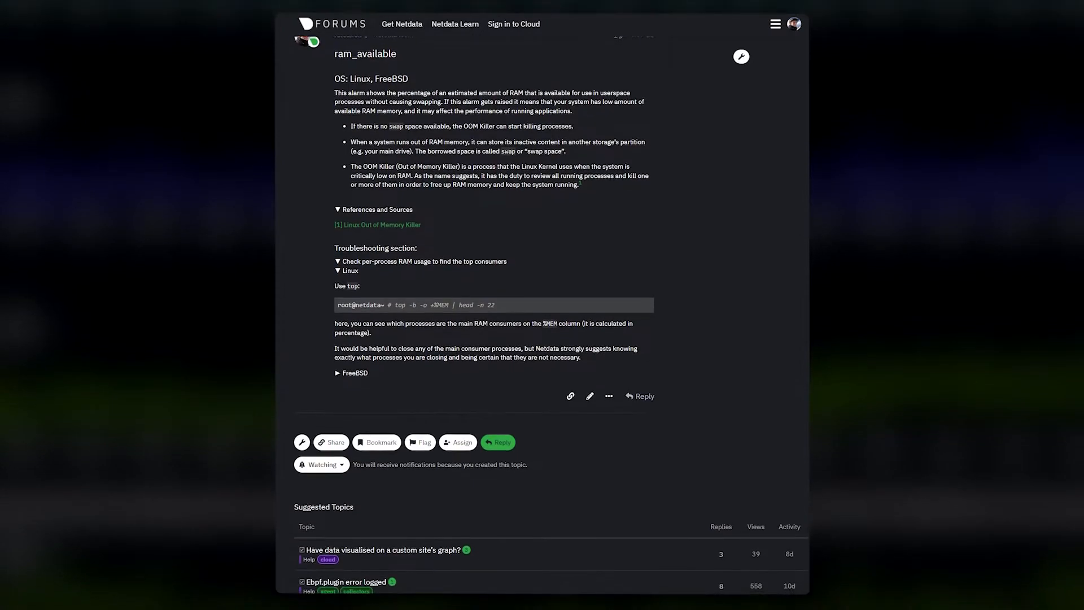
scroll(down, 3)
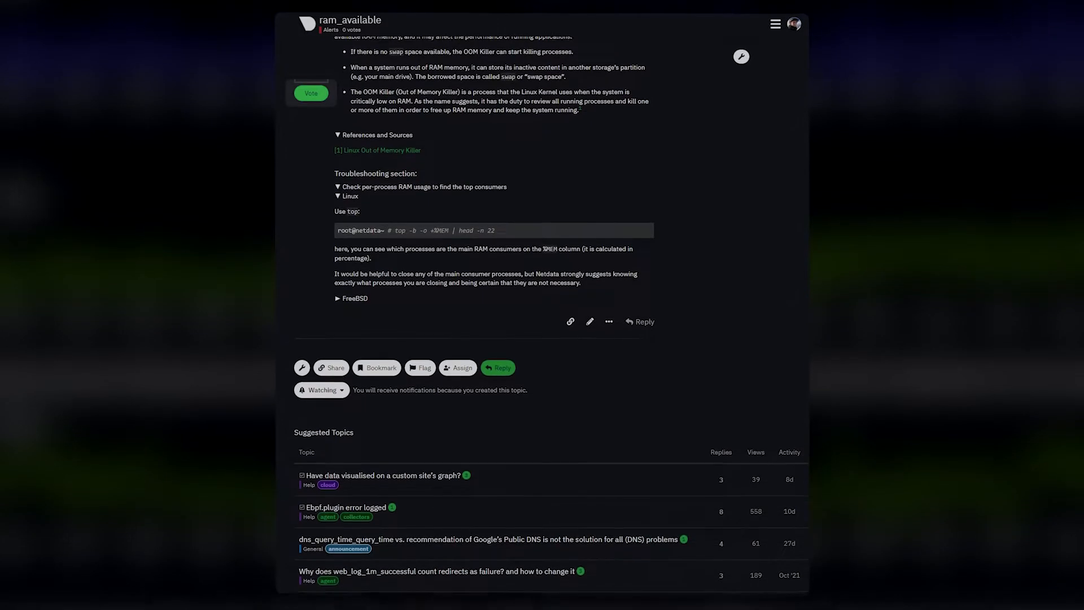
scroll(down, 3)
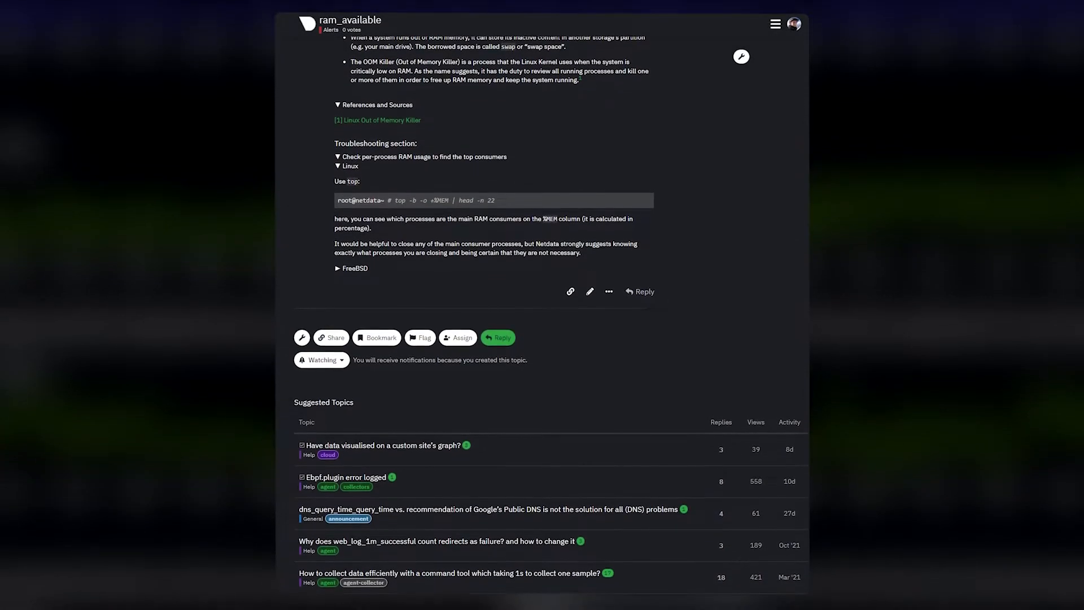
scroll(down, 3)
text(Hey, nice post! I had a more in-depth scenario, and I was able to solve my issue bu)
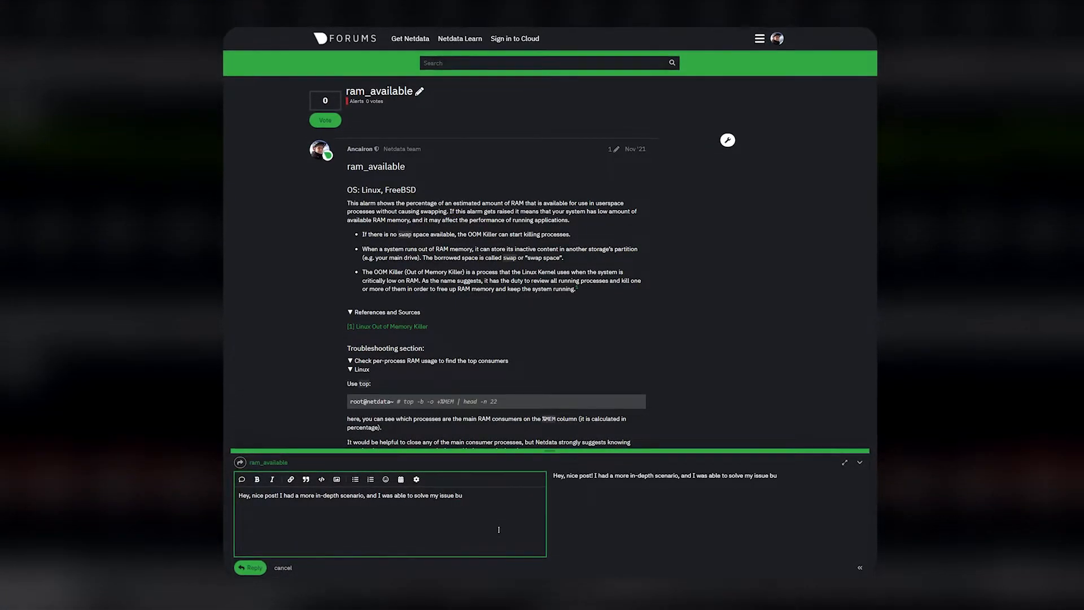
Step: Continue the reply with 'by doing' to explain how the issue was solved
text(by doing)
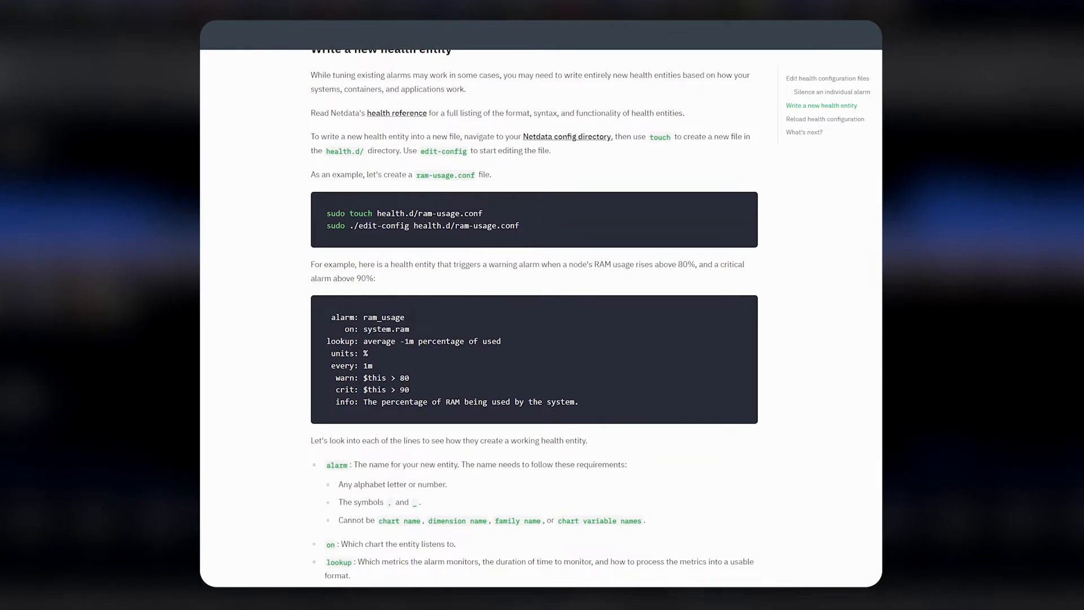
scroll(down, 3)
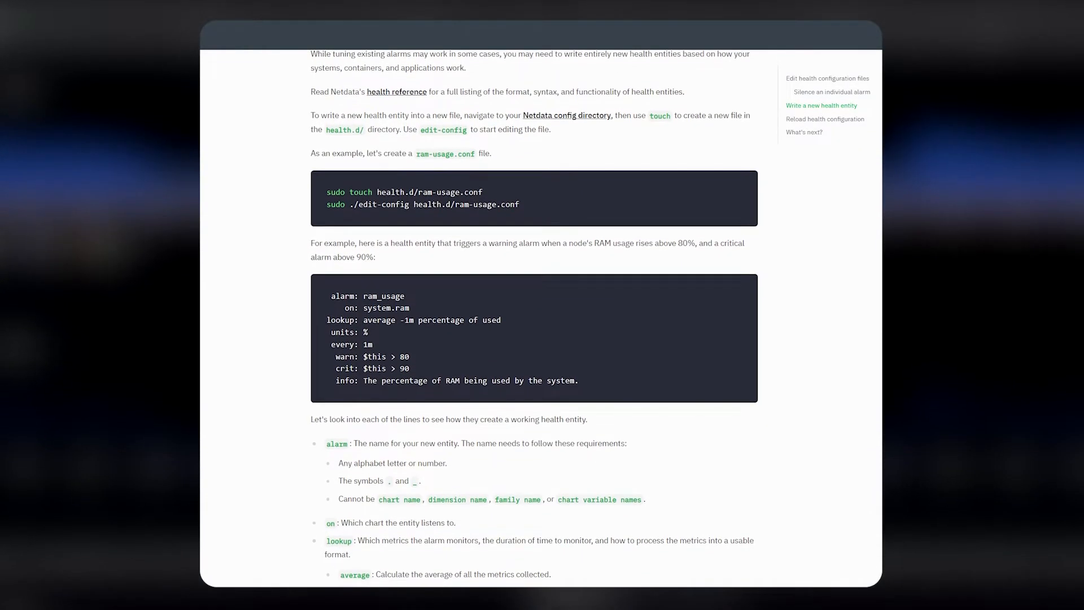
scroll(down, 3)
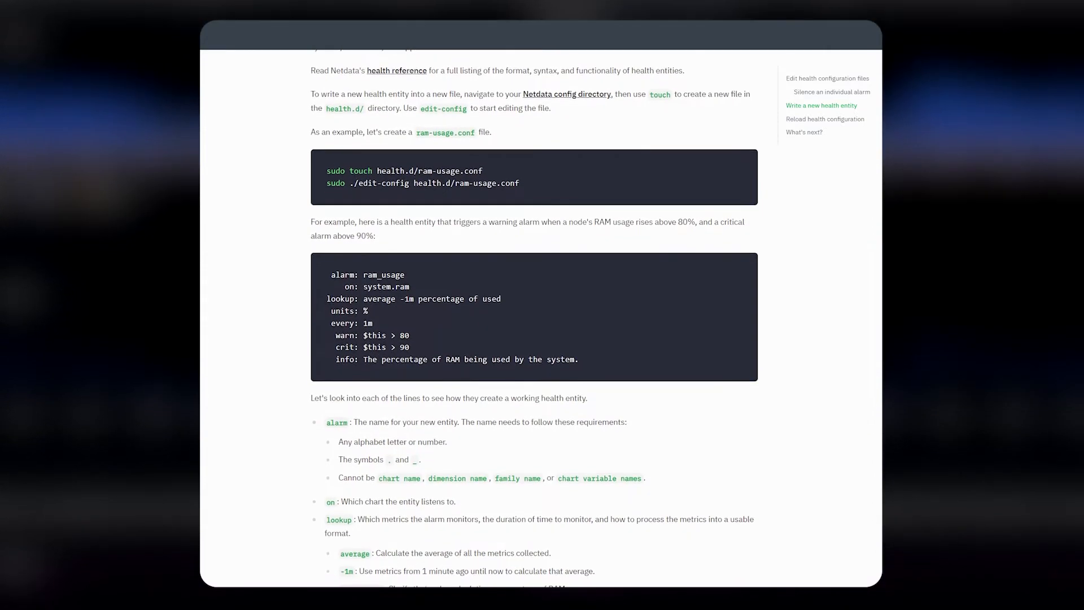
scroll(down, 3)
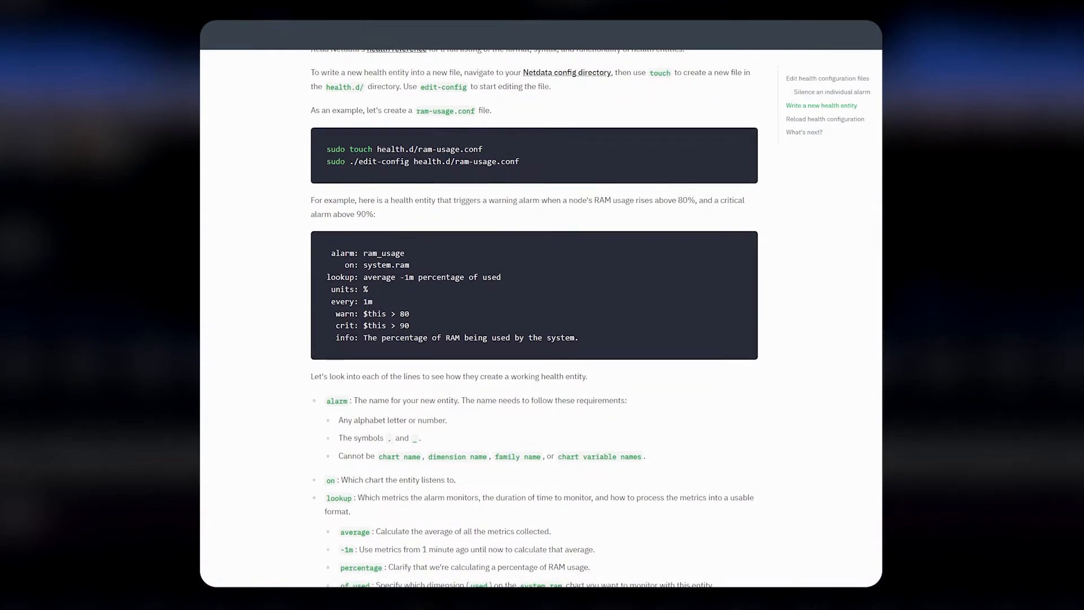
scroll(down, 3)
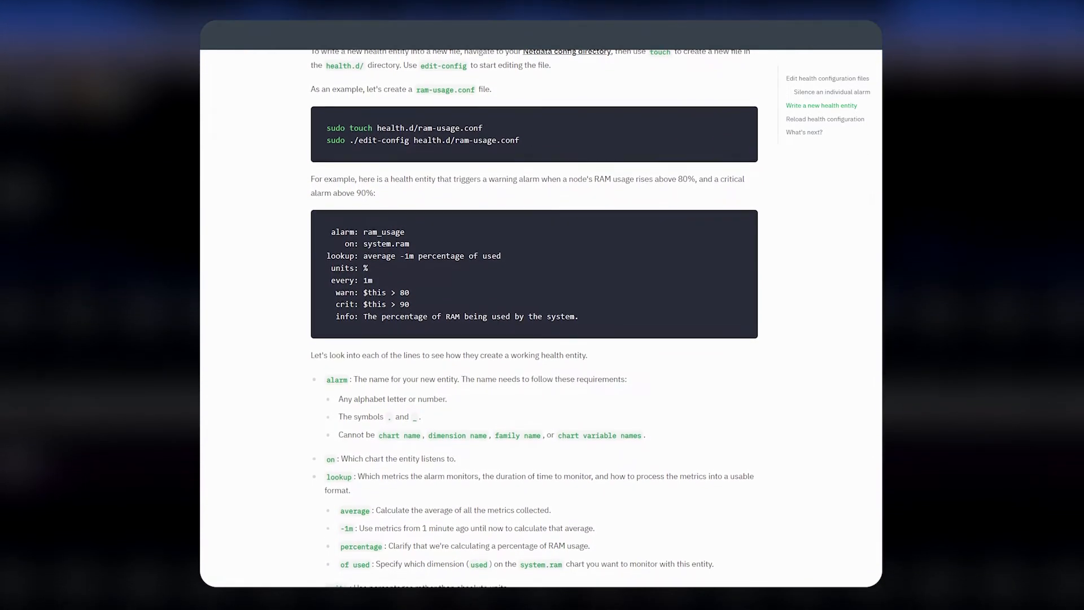